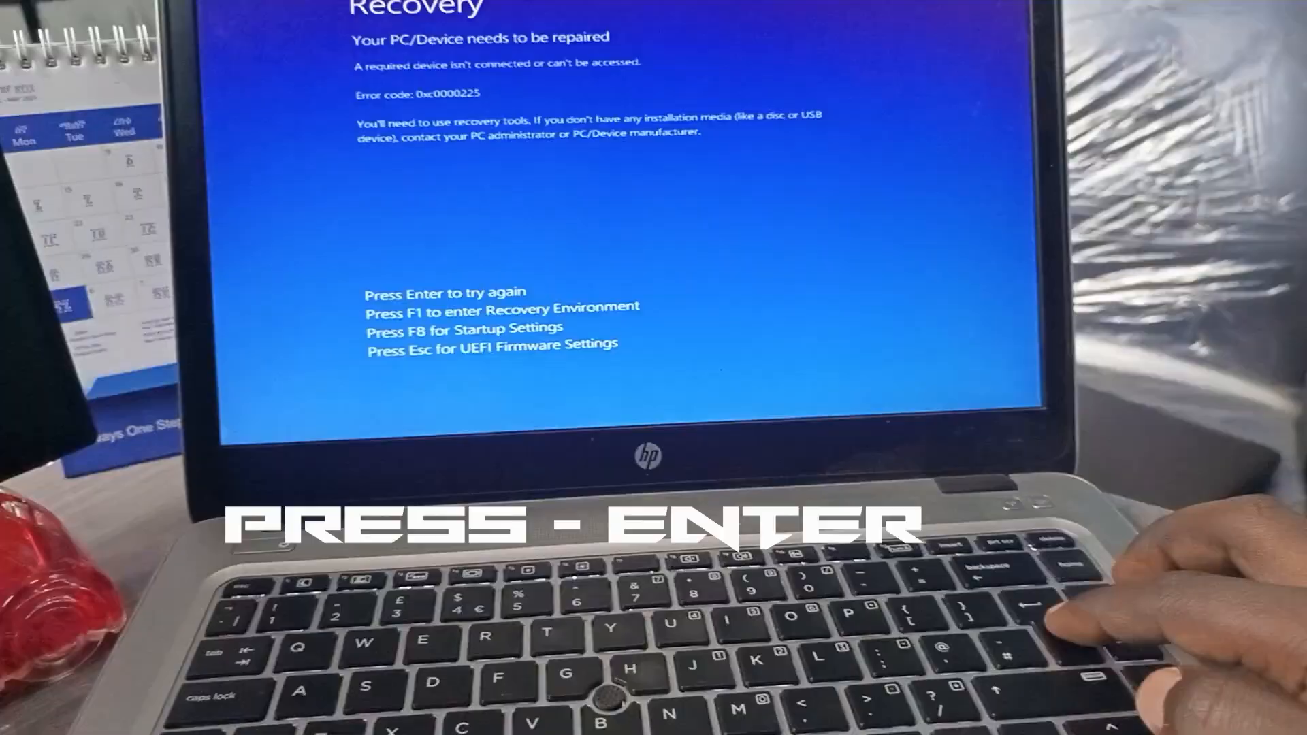
Dismiss the 0xc0000225 recovery error with a retry so the laptop restarts.
key(Enter)
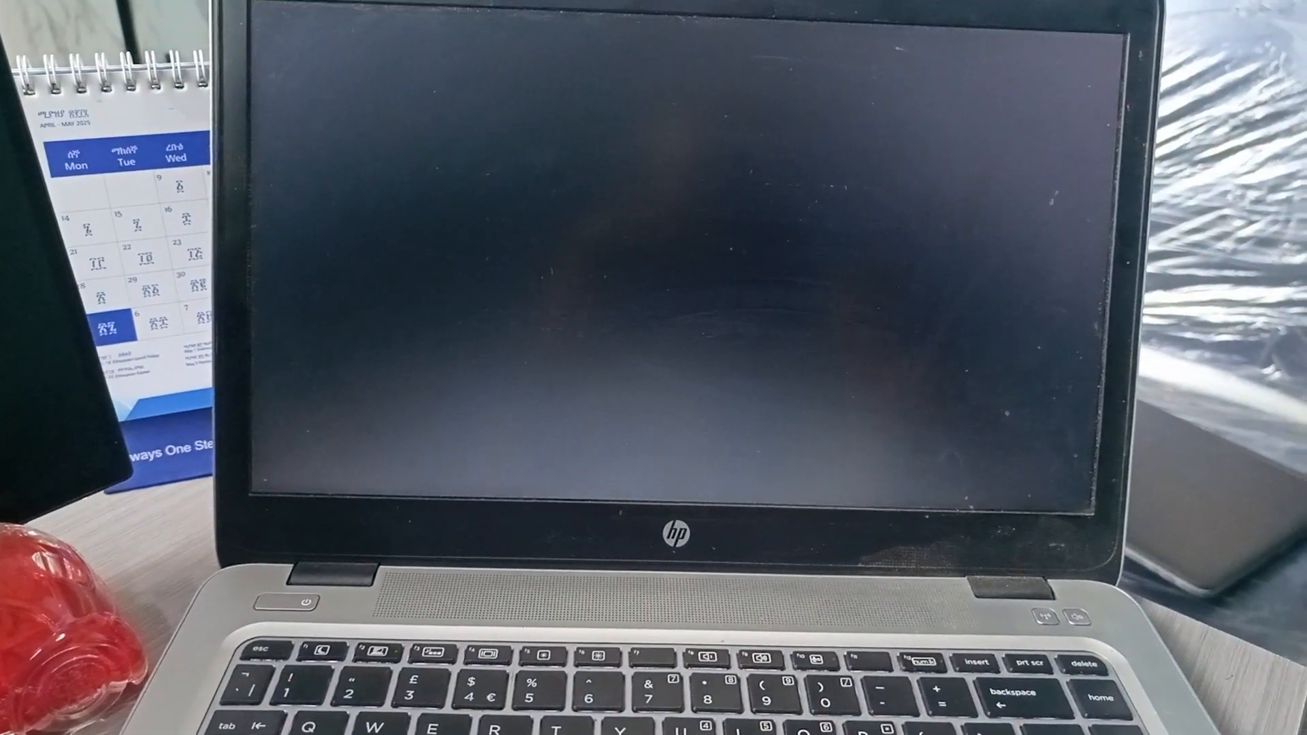